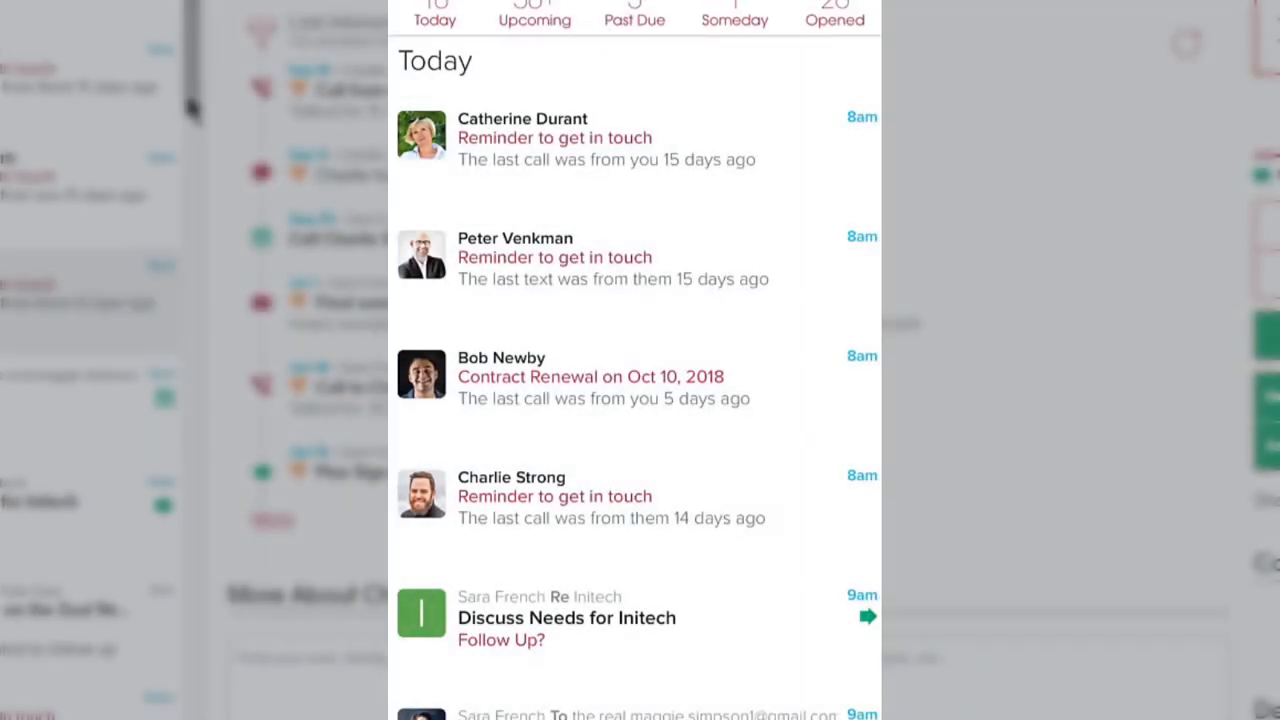
# Scroll the agenda to the Globex Agreement Review meeting and view its To Do items.
pyautogui.scroll(-3)
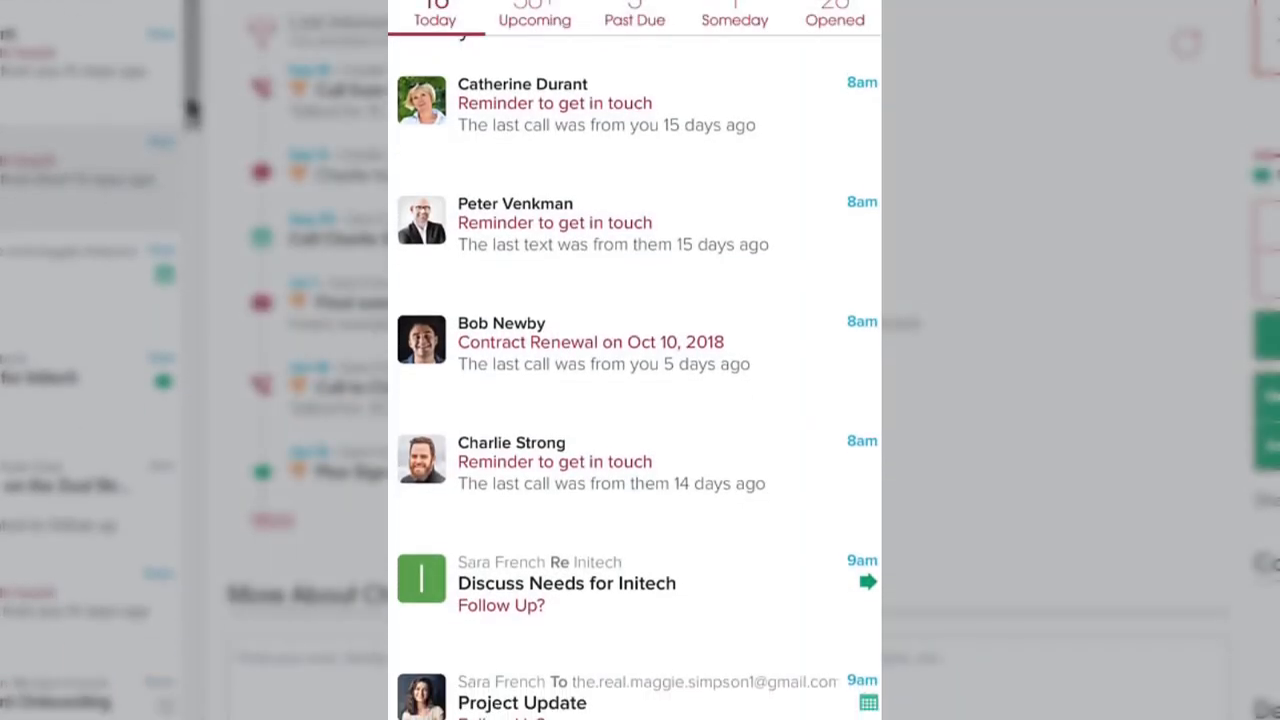
pyautogui.scroll(-3)
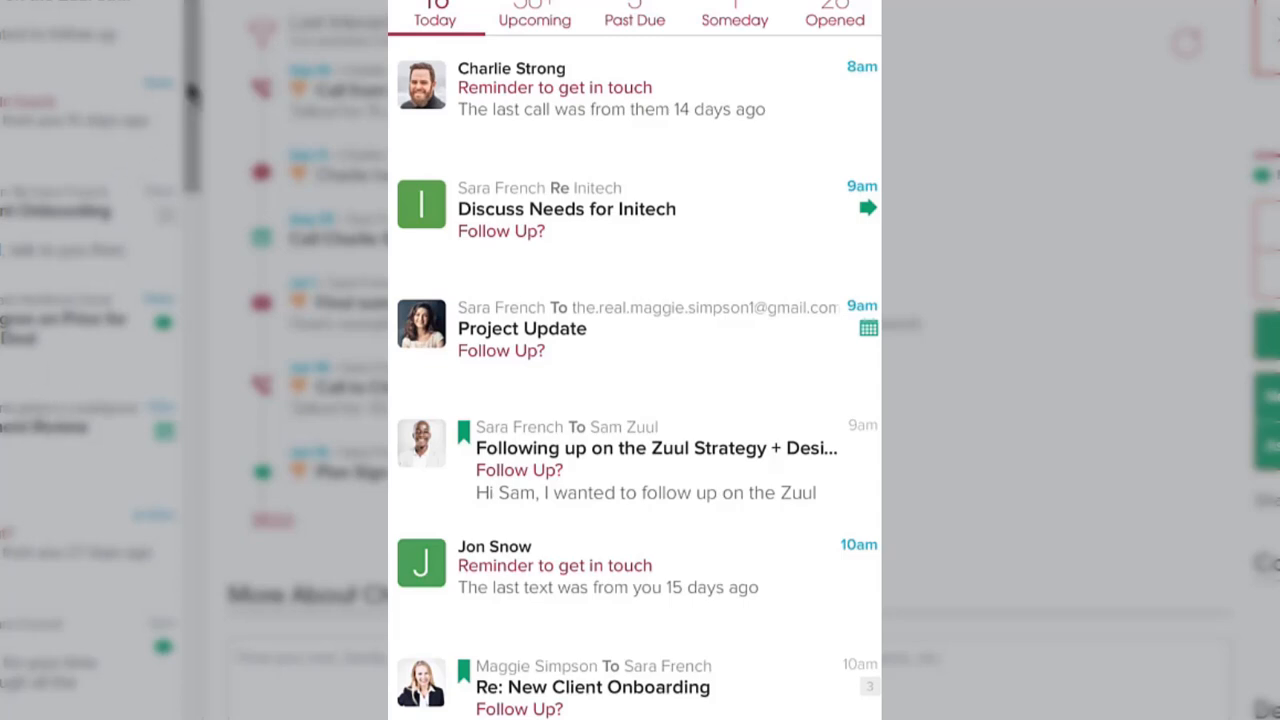
pyautogui.scroll(-3)
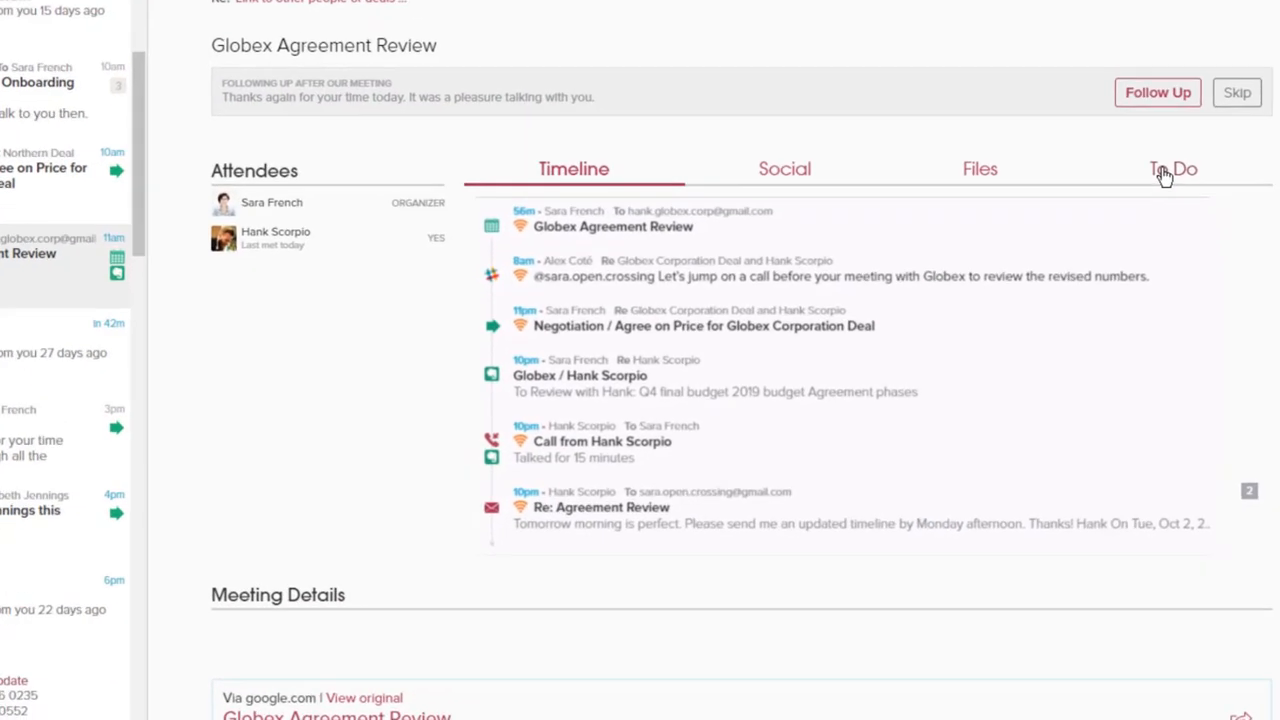
pyautogui.scroll(-3)
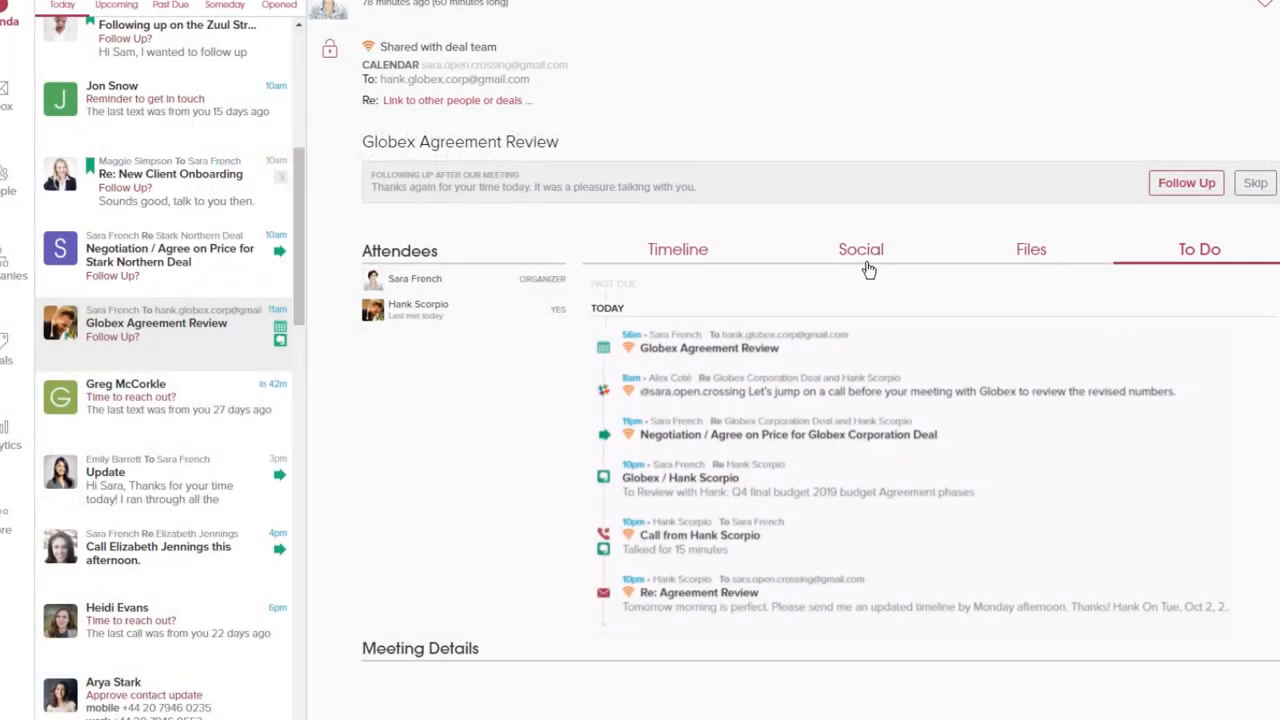
pyautogui.click(860, 248)
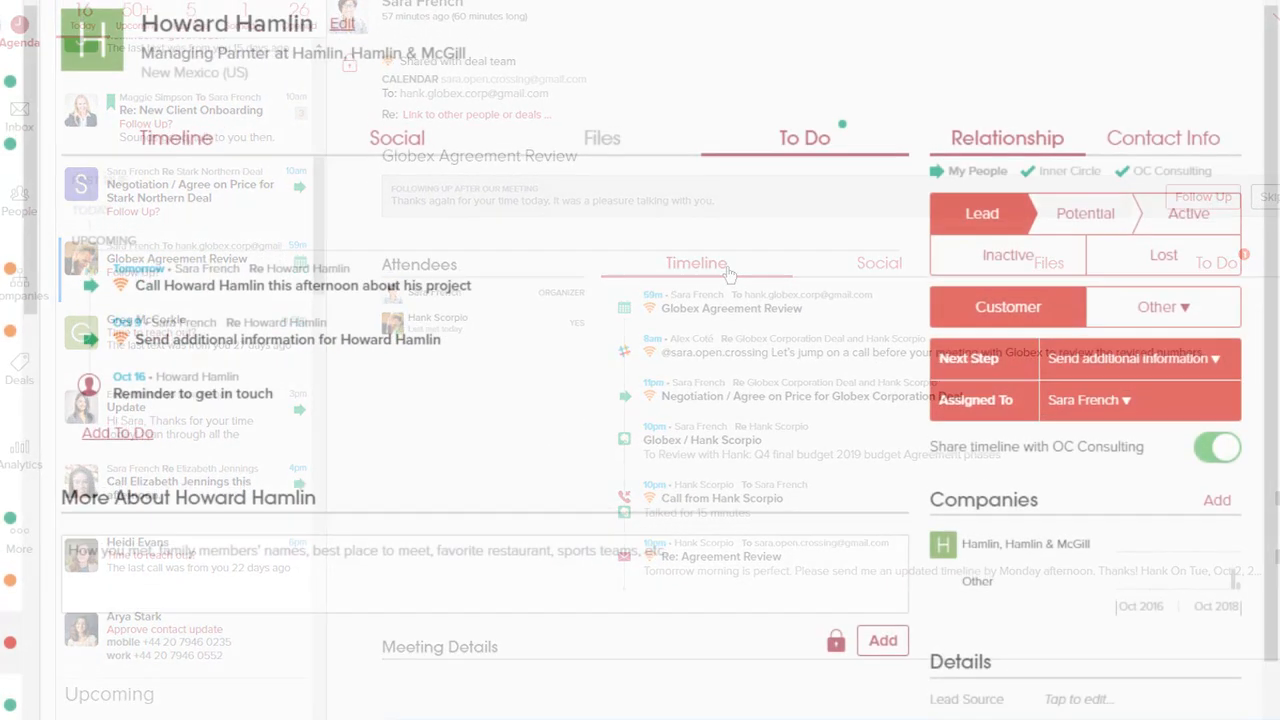
# Add the to-do 'Call Howard Hamlin today' from his quick-add field.
pyautogui.write('Call Howard Hamlin today at 2PM about his project')
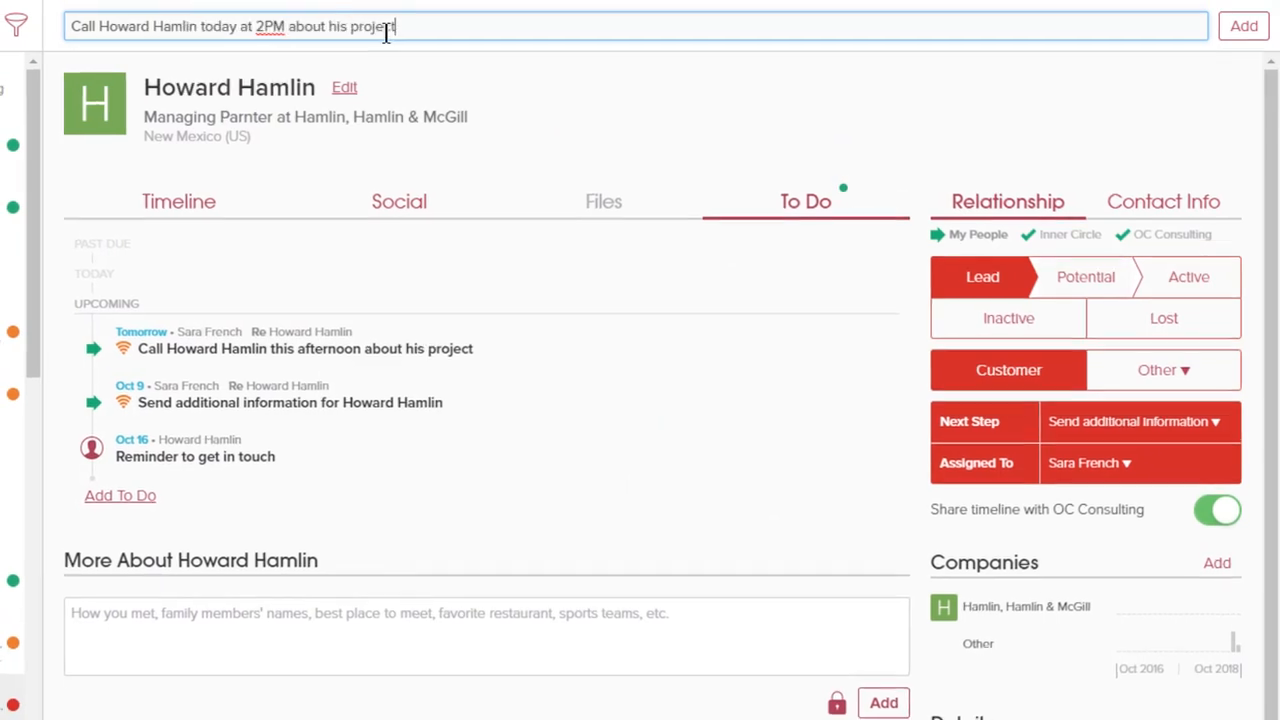
pyautogui.click(1244, 26)
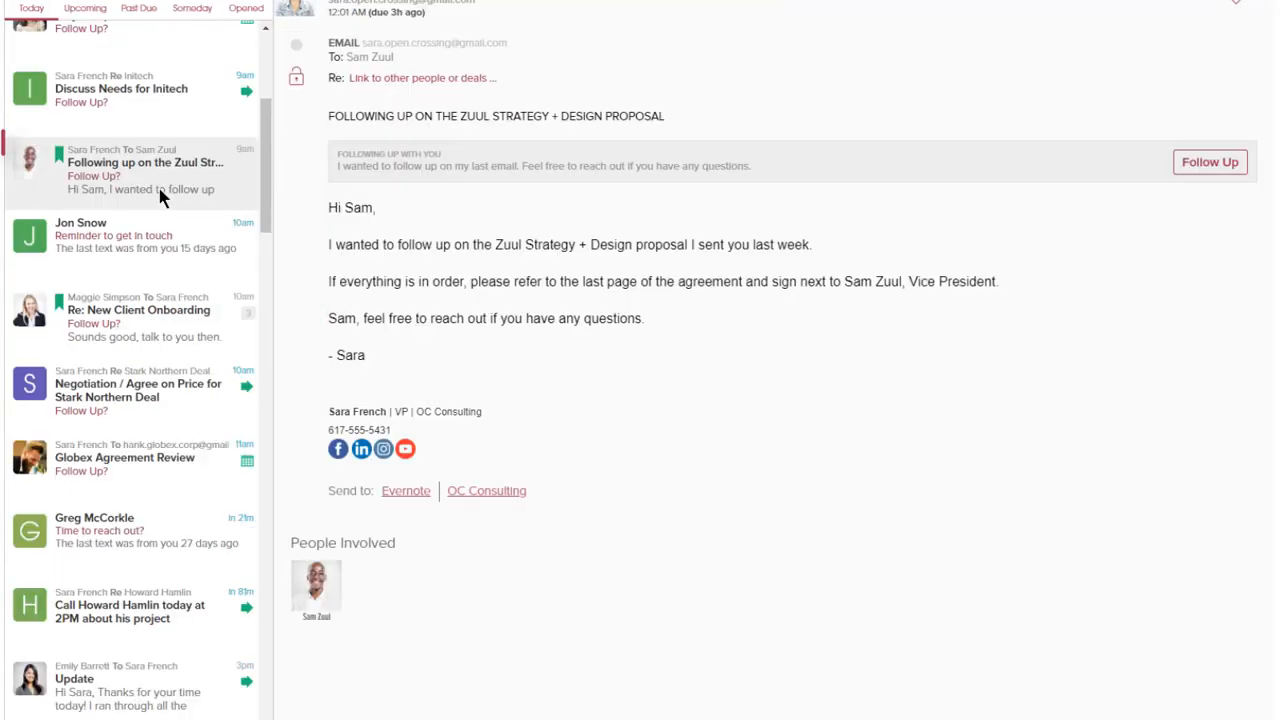
# Open the 'Following up on the Zuul Strategy' email from the agenda list.
pyautogui.click(130, 170)
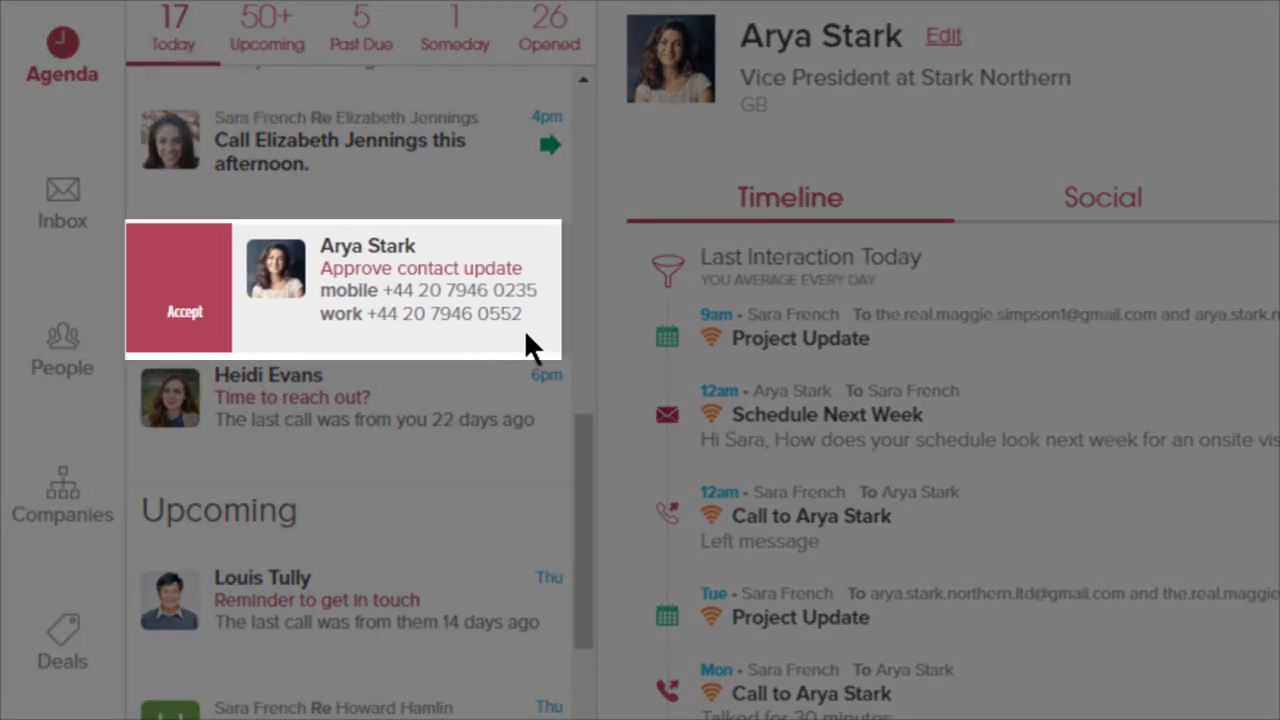
# Accept Arya Stark's updated phone numbers and view the Globex delivery schedule task's to-dos.
pyautogui.click(184, 290)
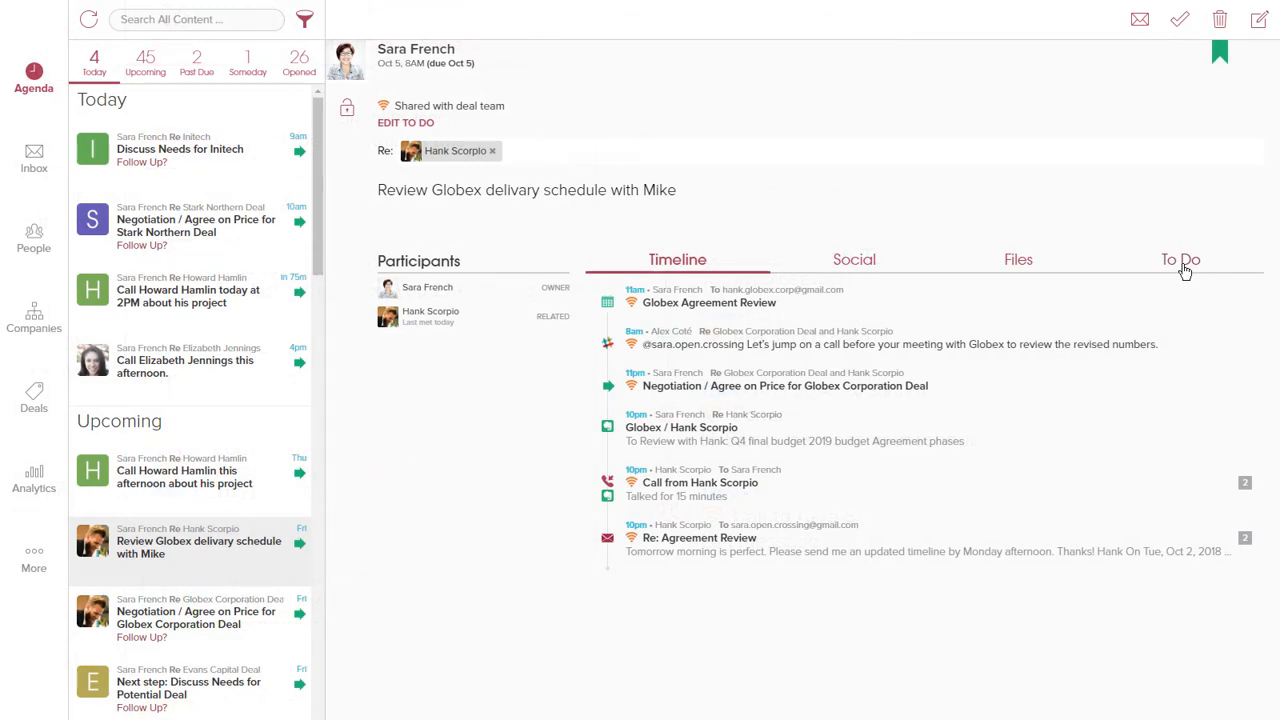
pyautogui.click(1180, 260)
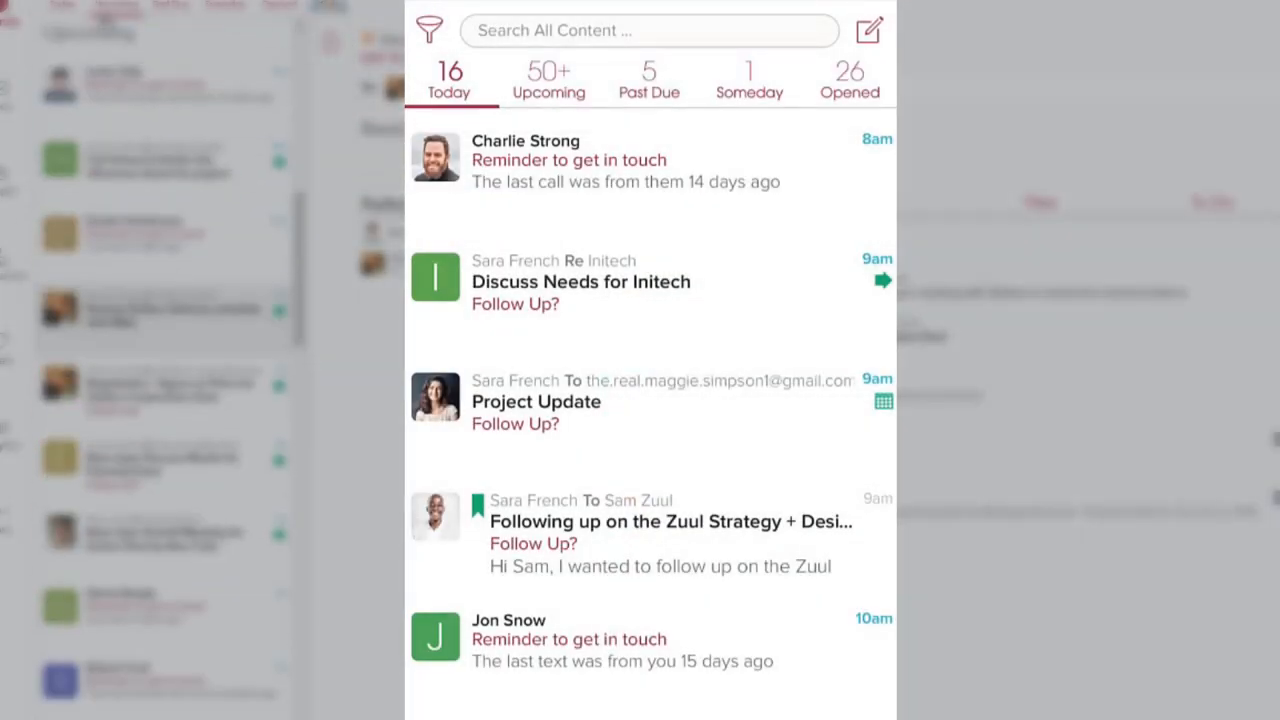
# Switch the agenda to Upcoming, then Past Due, then back to Today.
pyautogui.click(548, 80)
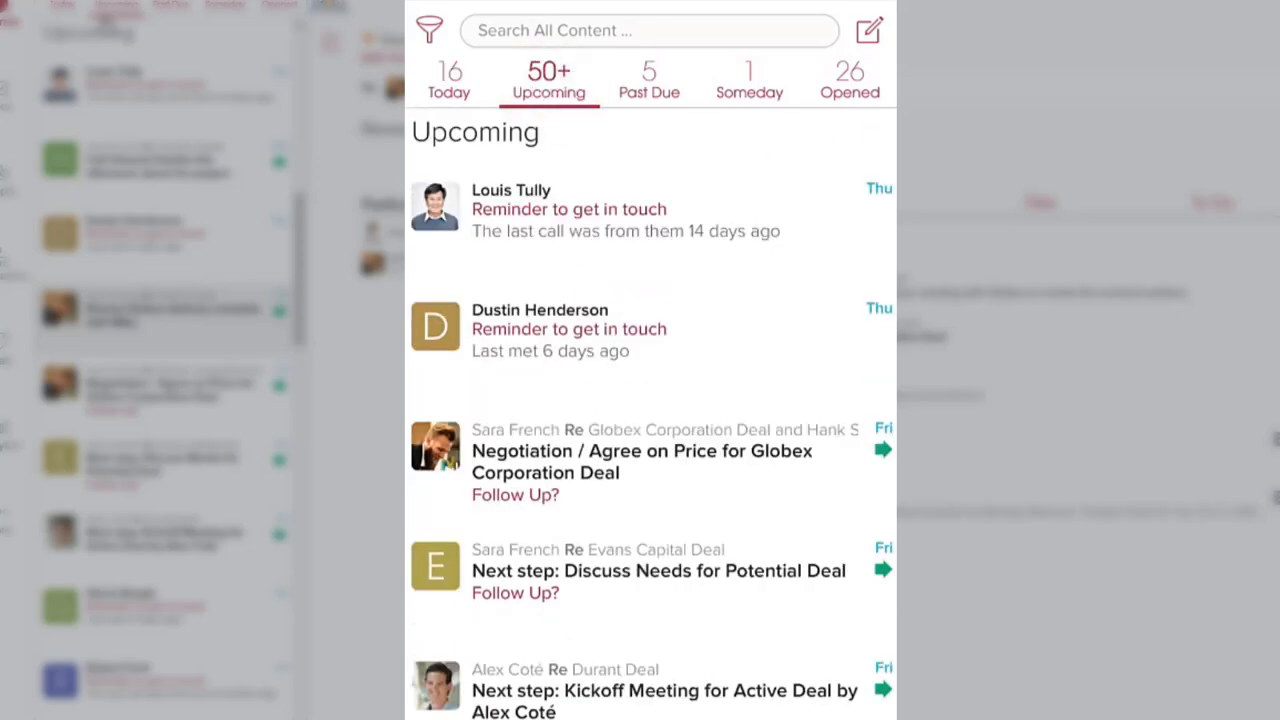
pyautogui.click(648, 80)
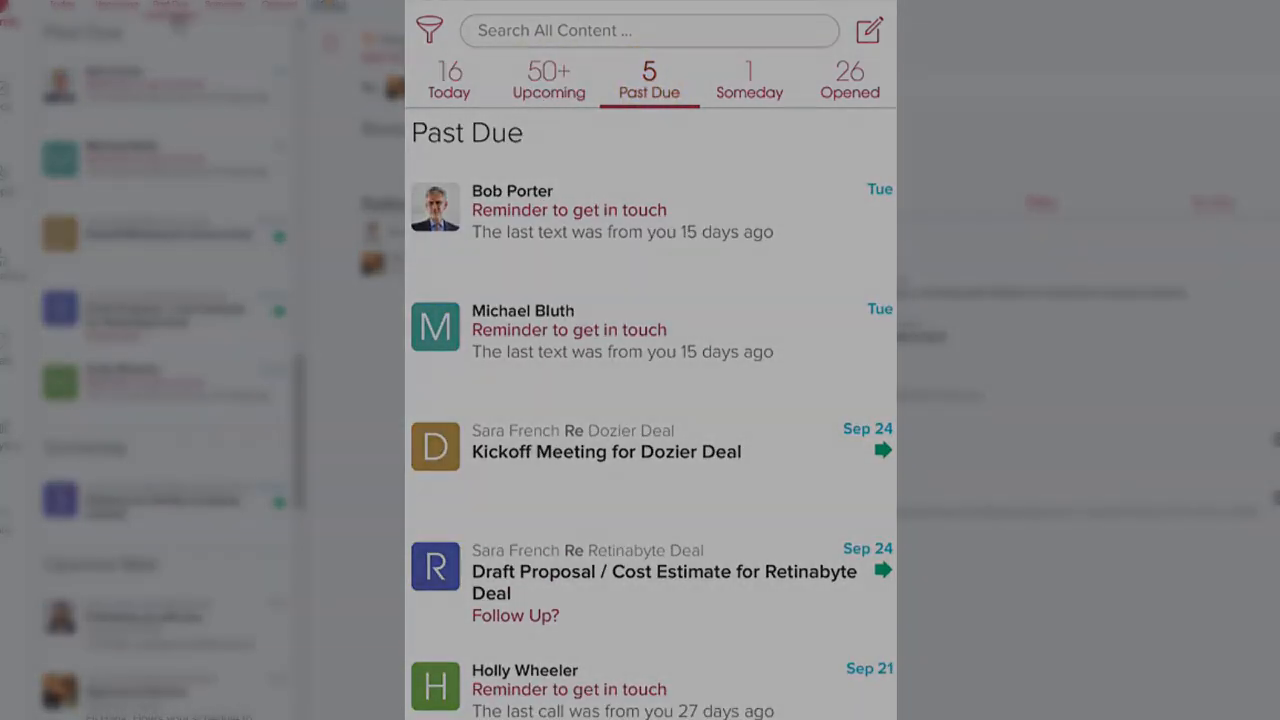
pyautogui.click(440, 80)
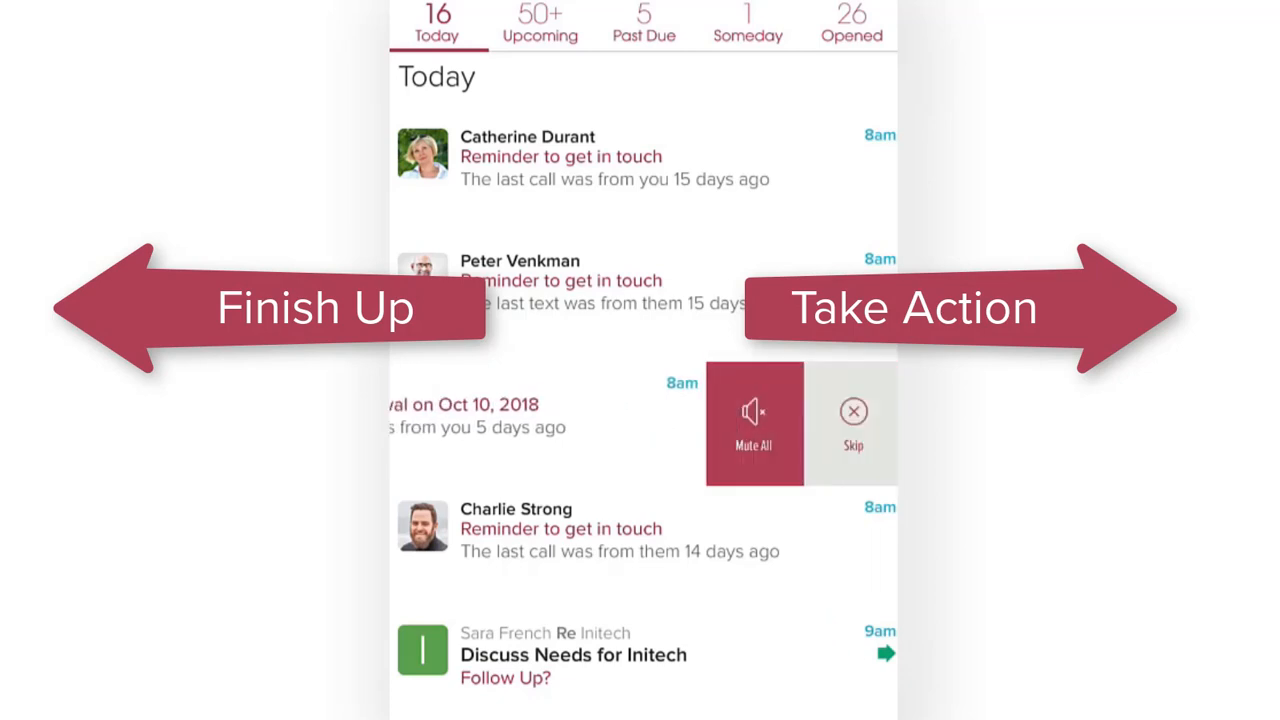
# Send an I'm Late notice to the Project Update meeting's attendees.
pyautogui.scroll(-3)
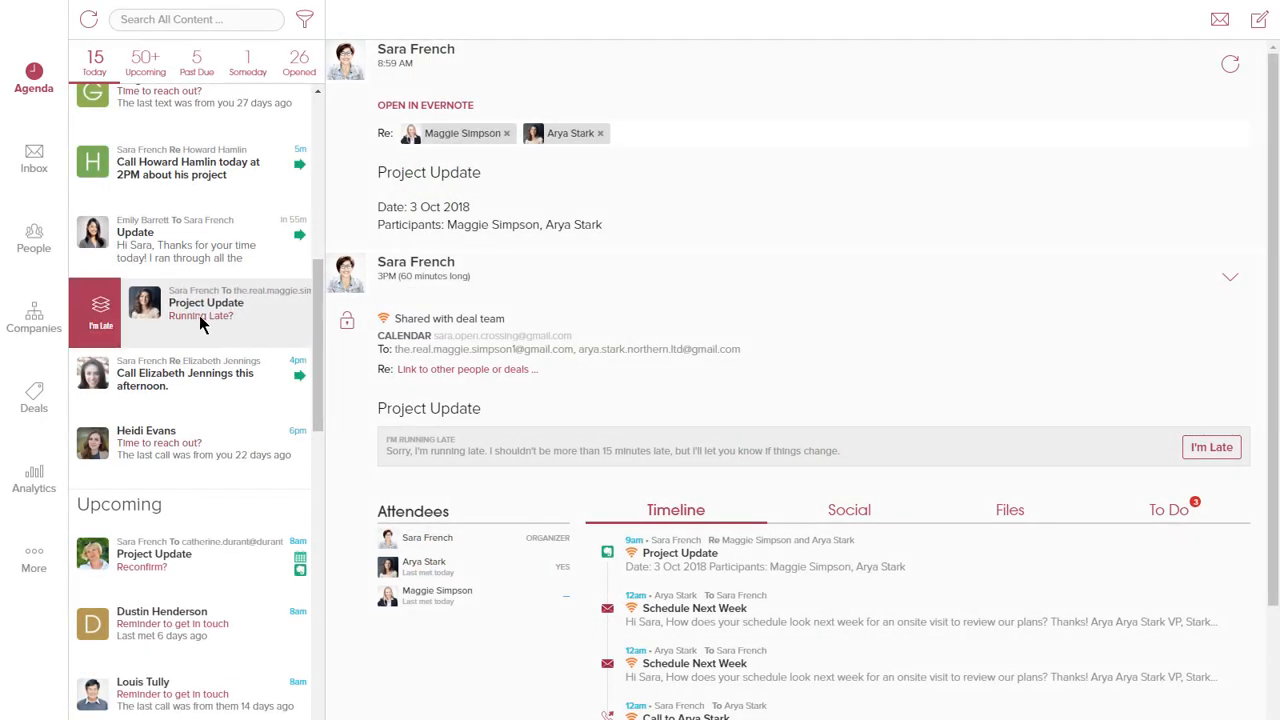
pyautogui.click(1212, 448)
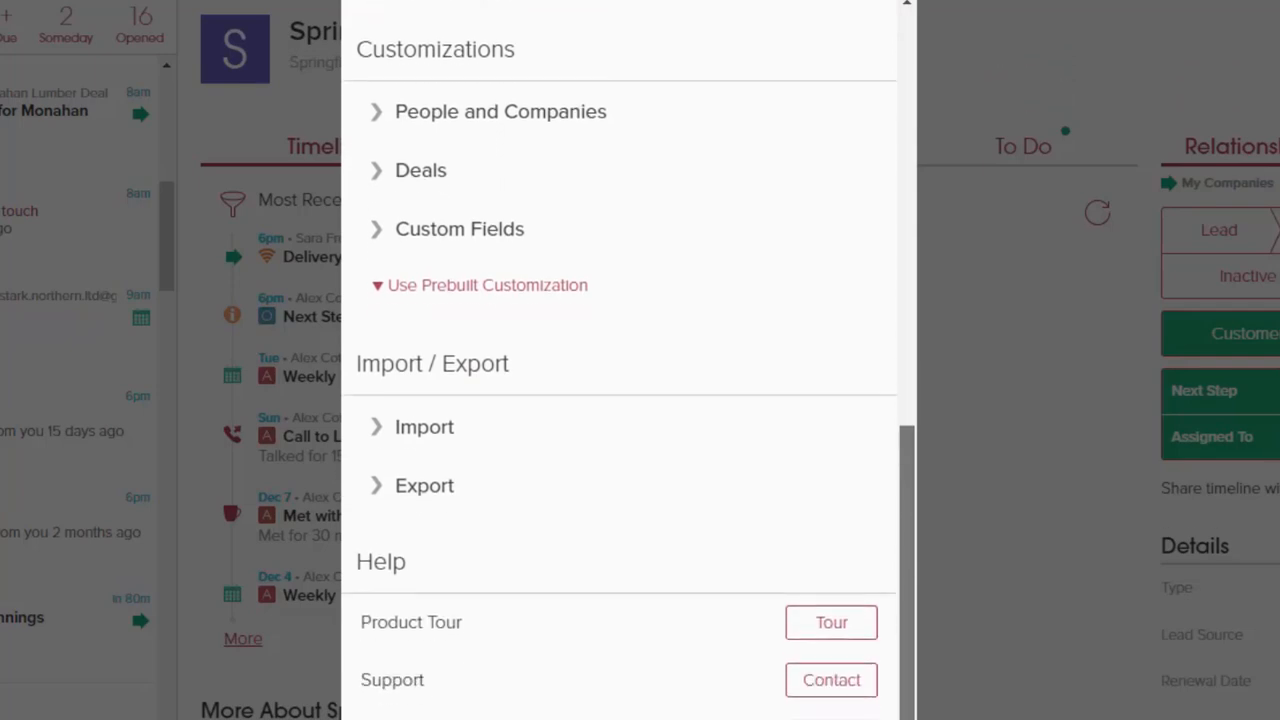
# Open the Customers segment settings under People and Companies customizations.
pyautogui.click(500, 112)
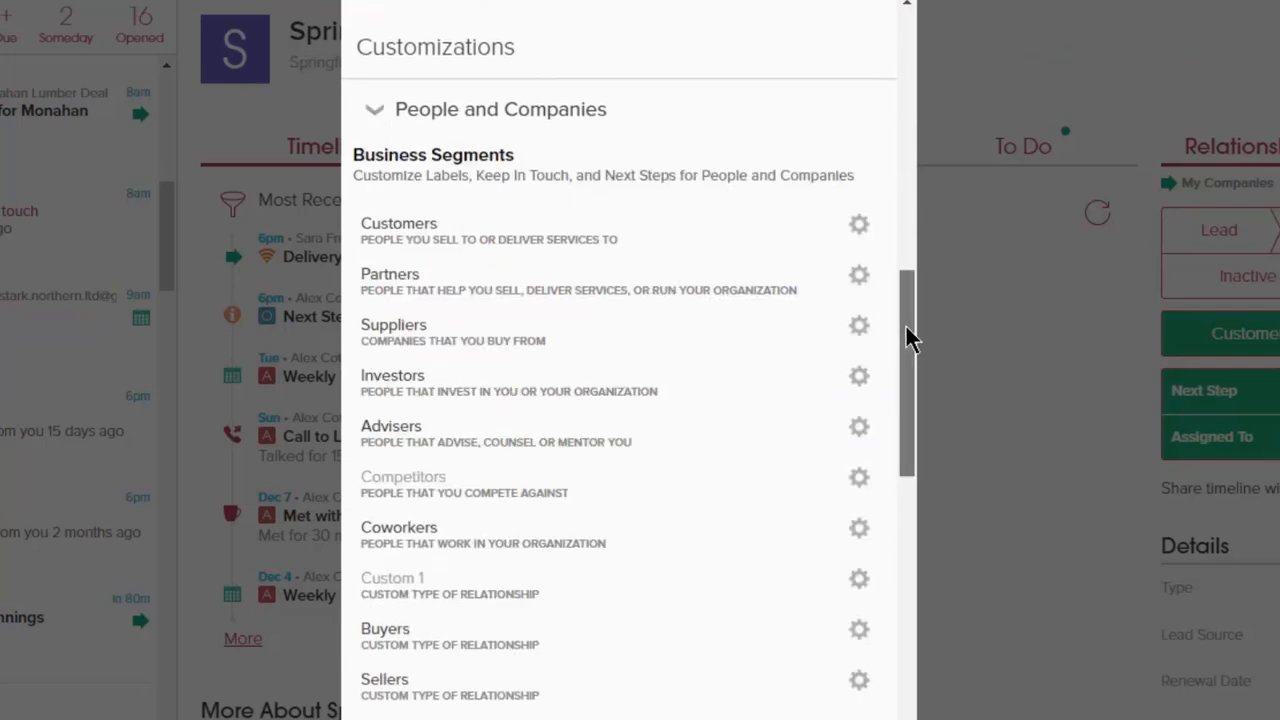
pyautogui.scroll(-3)
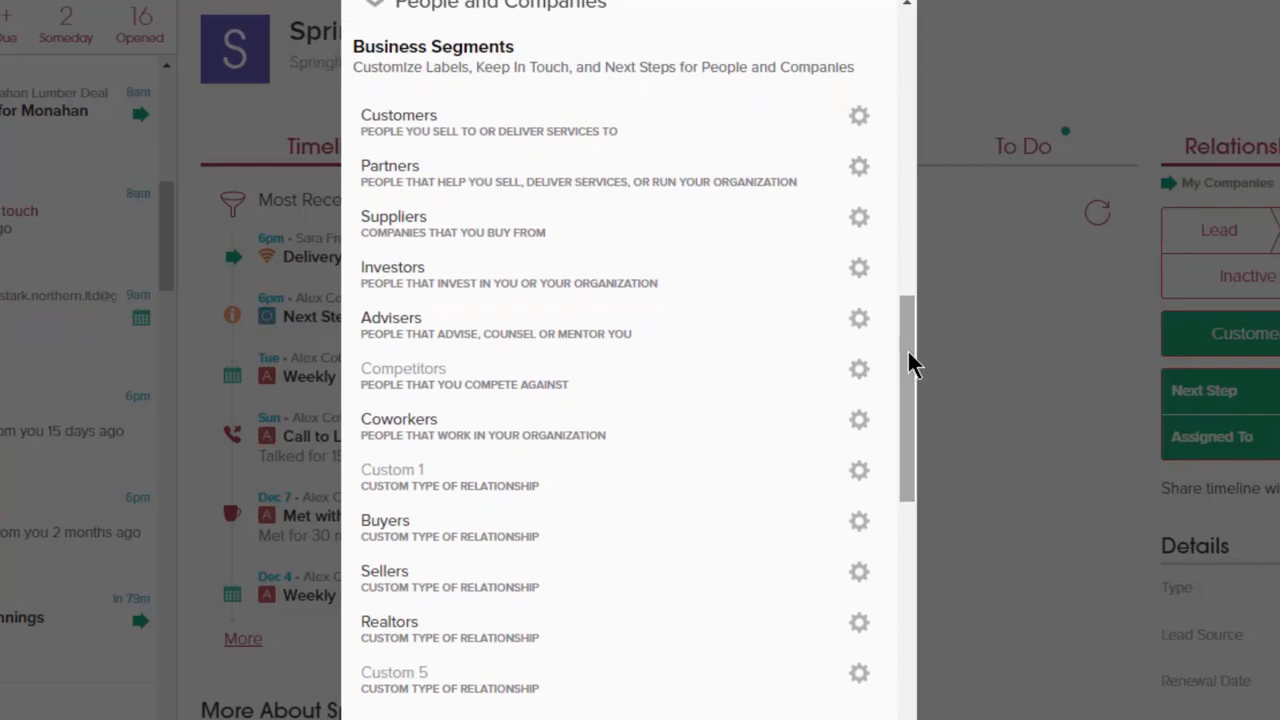
pyautogui.click(858, 114)
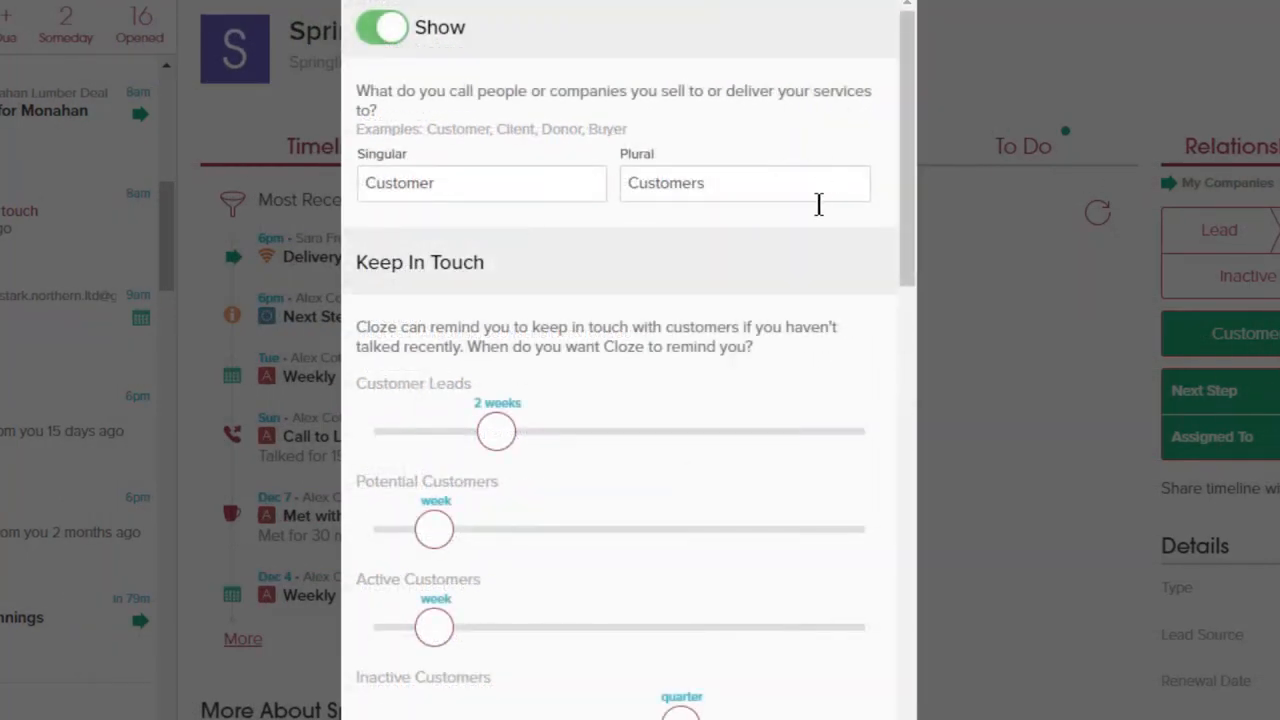
# Drag the Customer Leads keep-in-touch slider between monthly and weekly settings.
pyautogui.moveTo(496, 432); pyautogui.dragTo(558, 432)
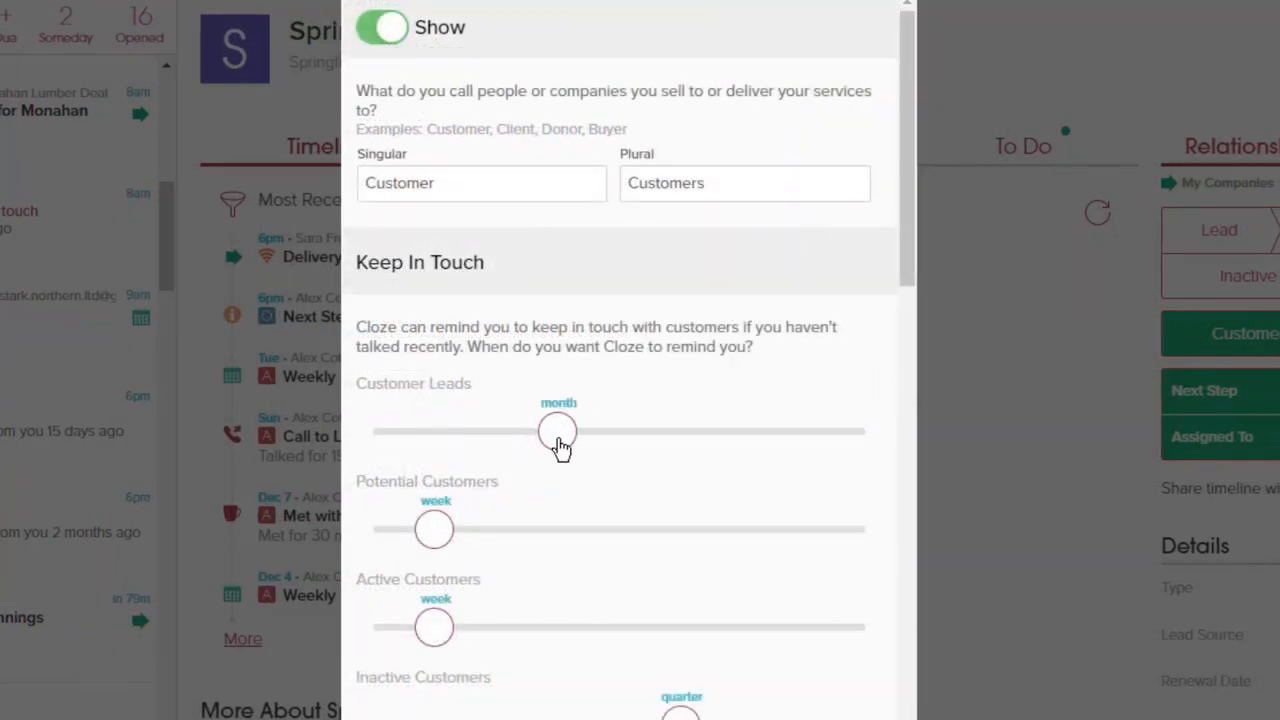
pyautogui.moveTo(558, 432); pyautogui.dragTo(432, 432)
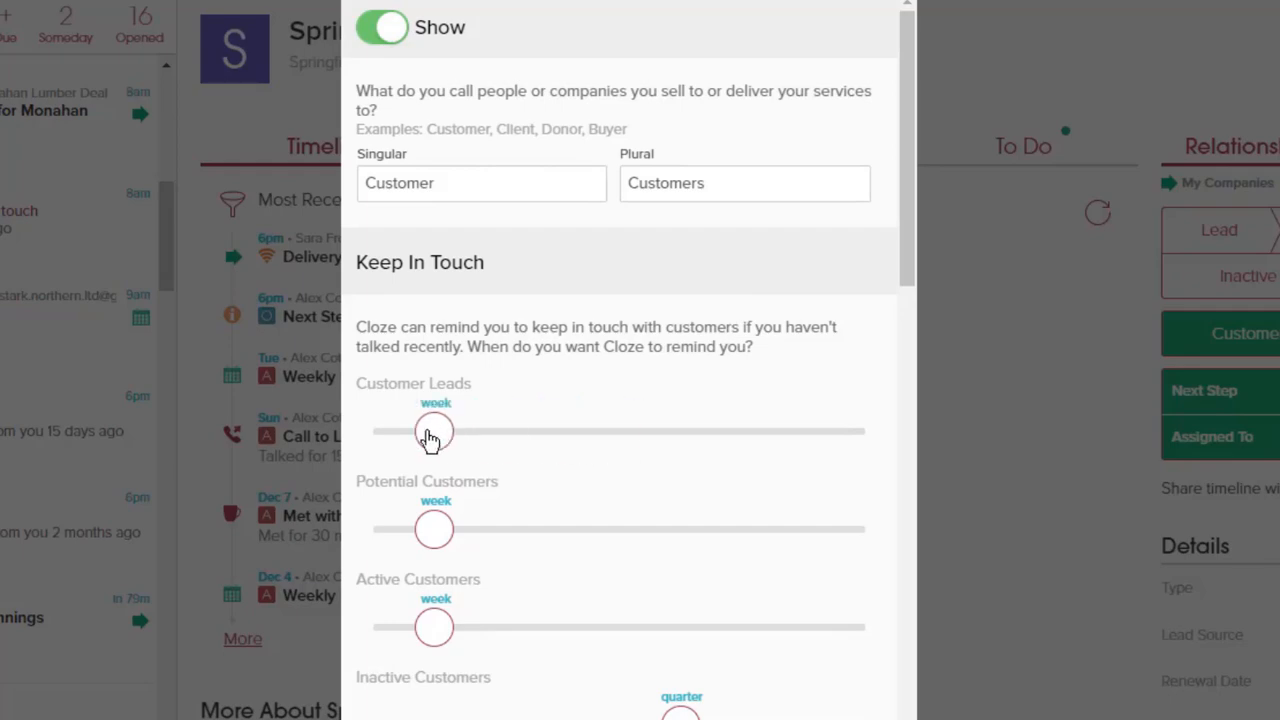
pyautogui.moveTo(434, 432); pyautogui.dragTo(496, 432)
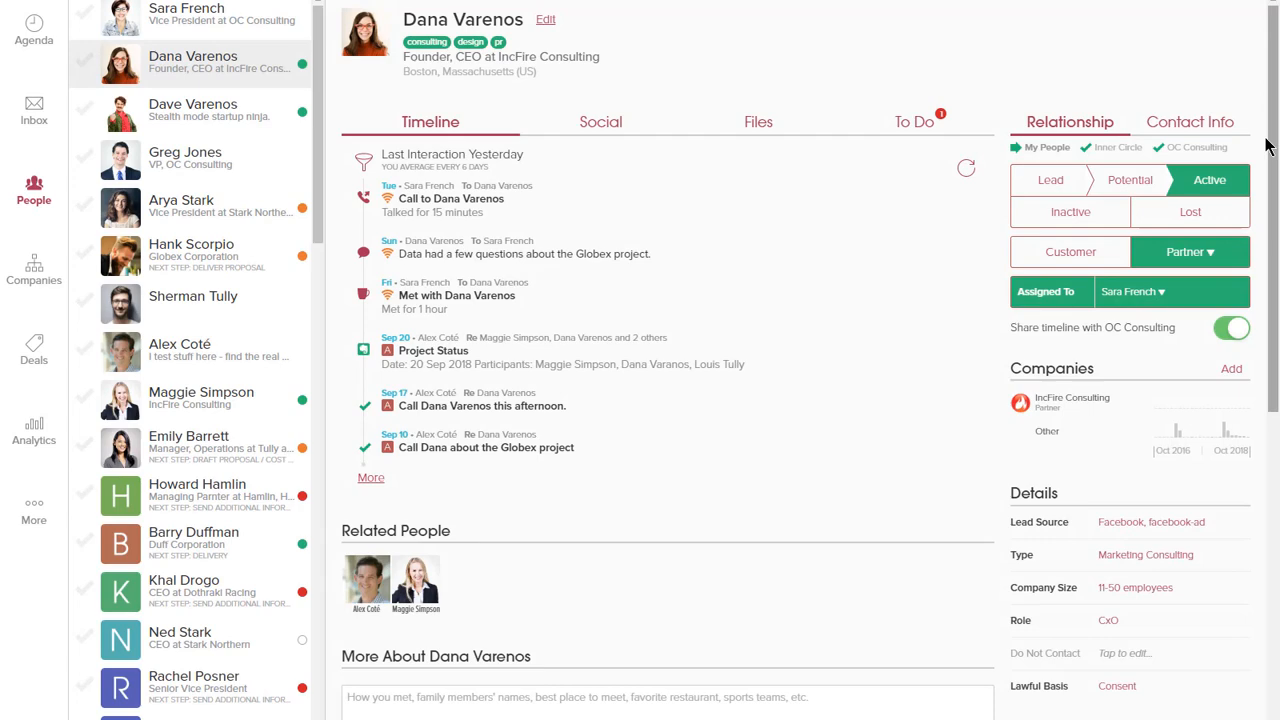
pyautogui.scroll(-3)
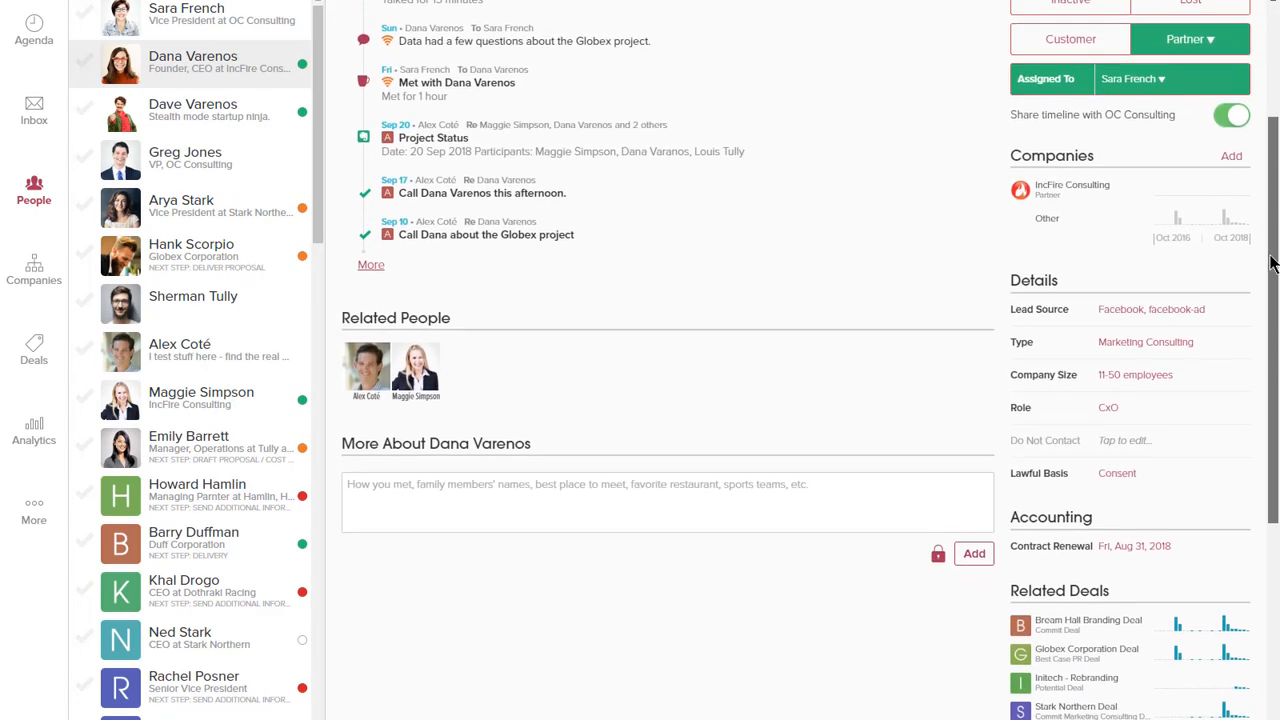
pyautogui.scroll(-3)
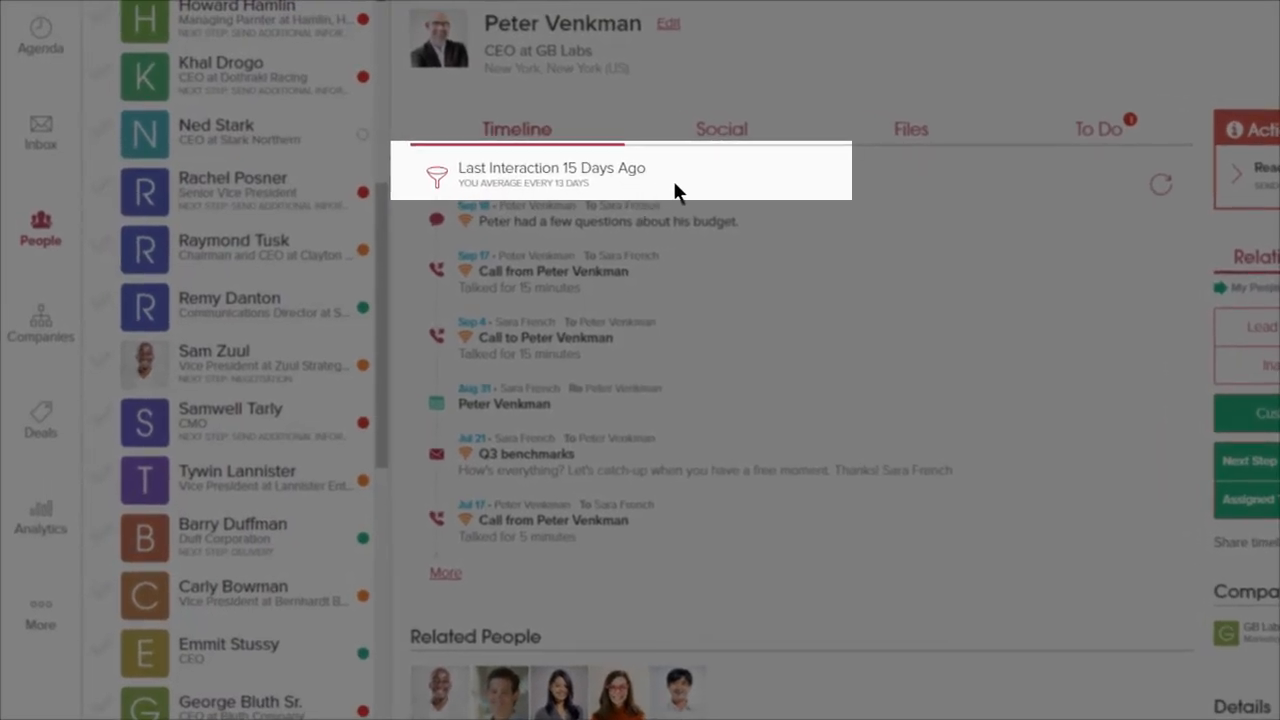
# View Peter Venkman's to-do items, then return to today's agenda.
pyautogui.click(1098, 128)
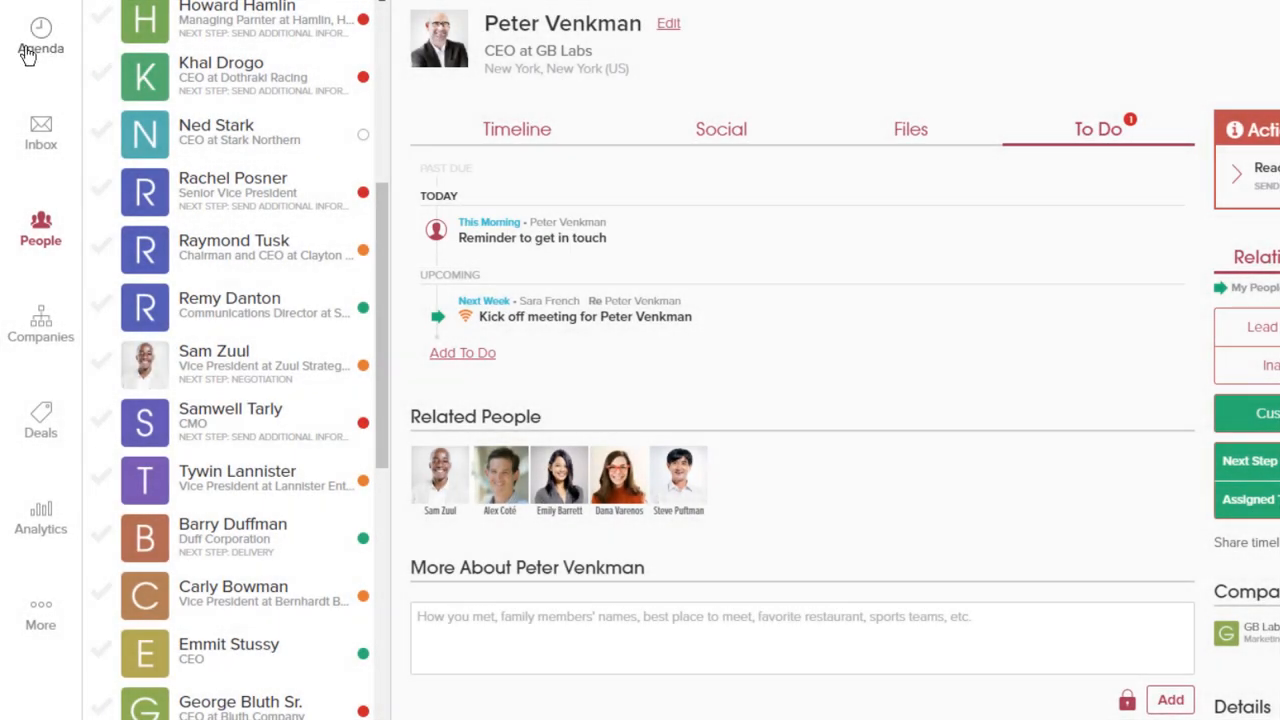
pyautogui.click(40, 40)
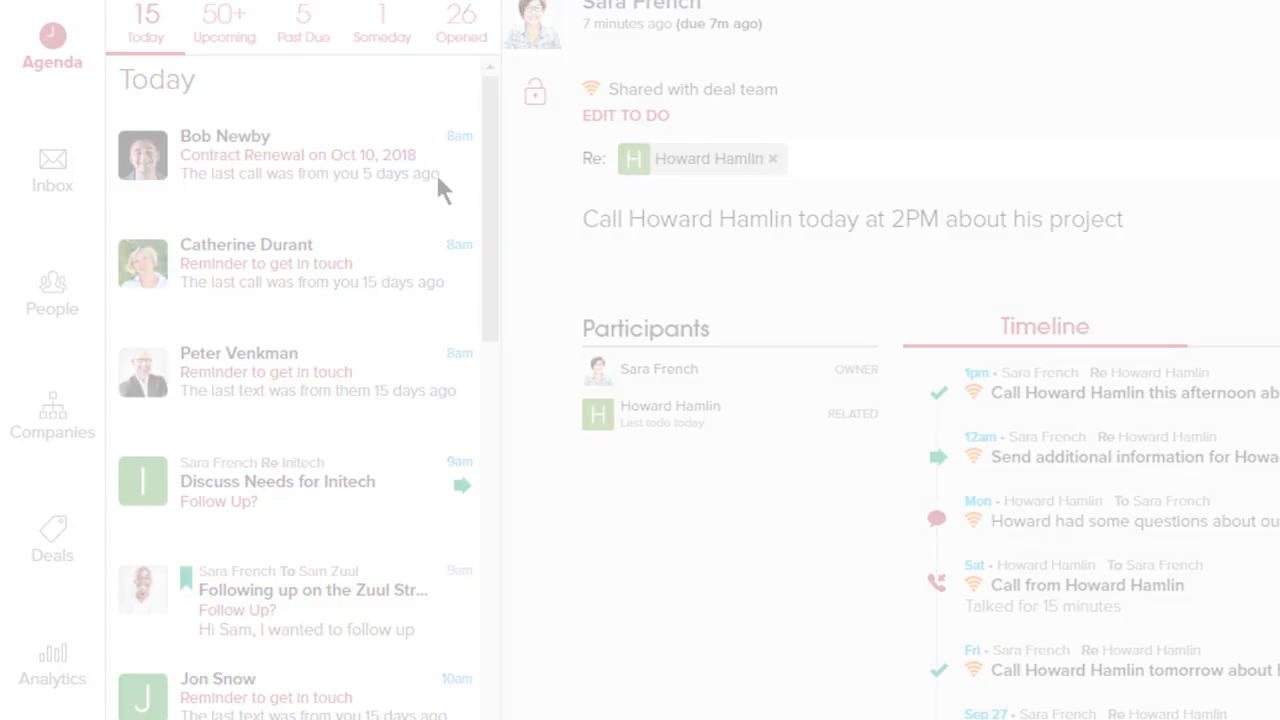
pyautogui.scroll(-3)
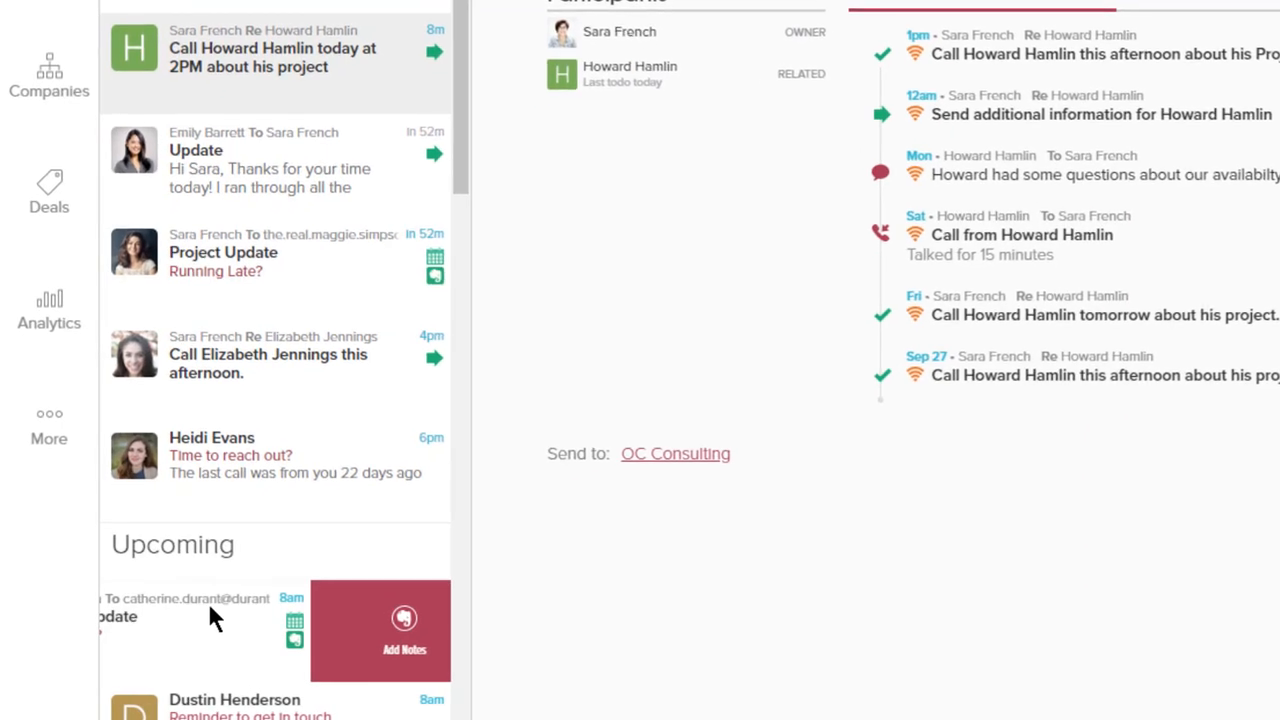